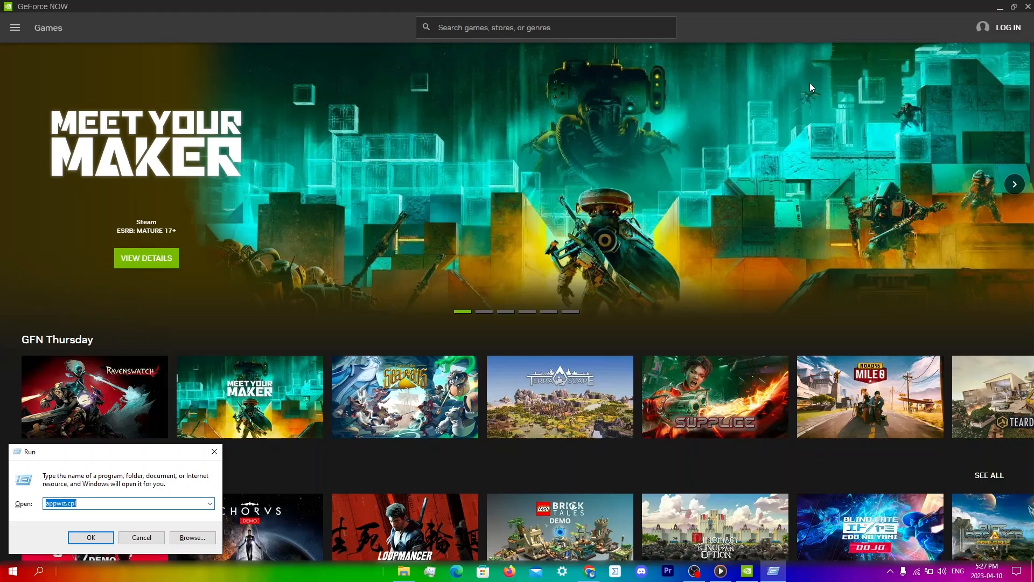
Uninstall NVIDIA GeForce NOW from Programs and Features and dismiss the success message.
{"action": "left_click", "coordinate": [90, 537]}
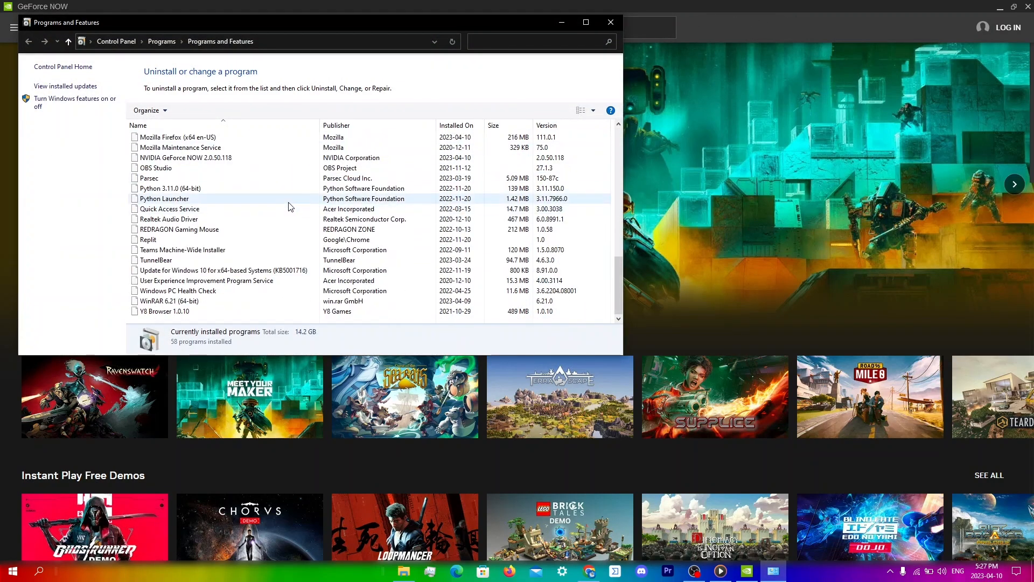
{"action": "left_click", "coordinate": [198, 158]}
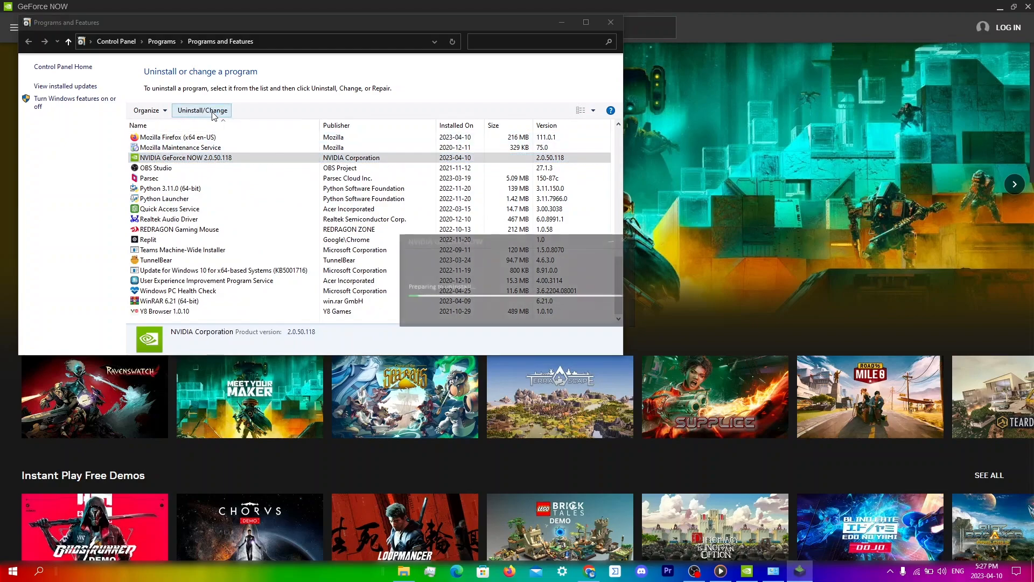
{"action": "left_click", "coordinate": [201, 110]}
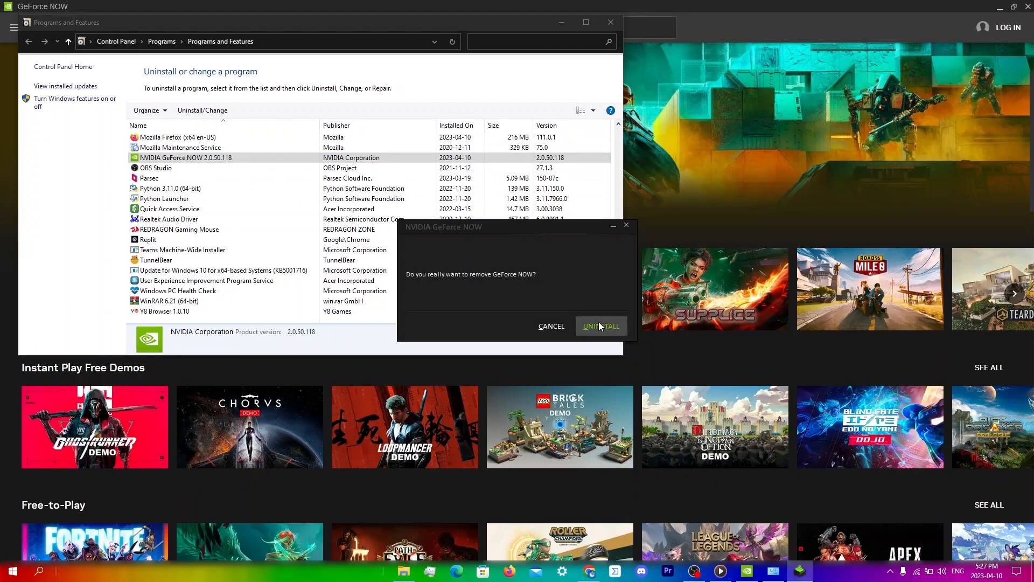
{"action": "left_click", "coordinate": [601, 325]}
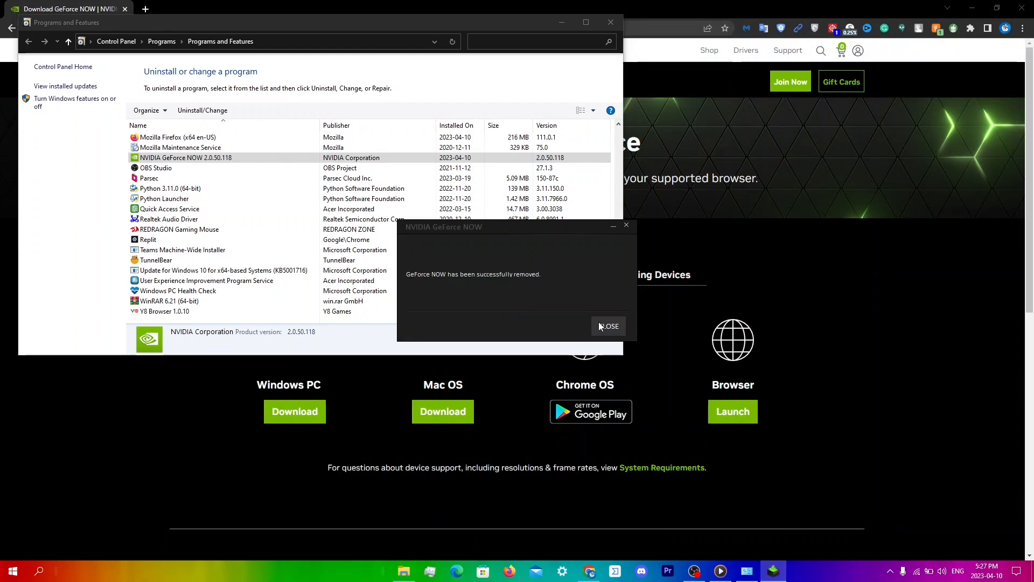
{"action": "left_click", "coordinate": [607, 325]}
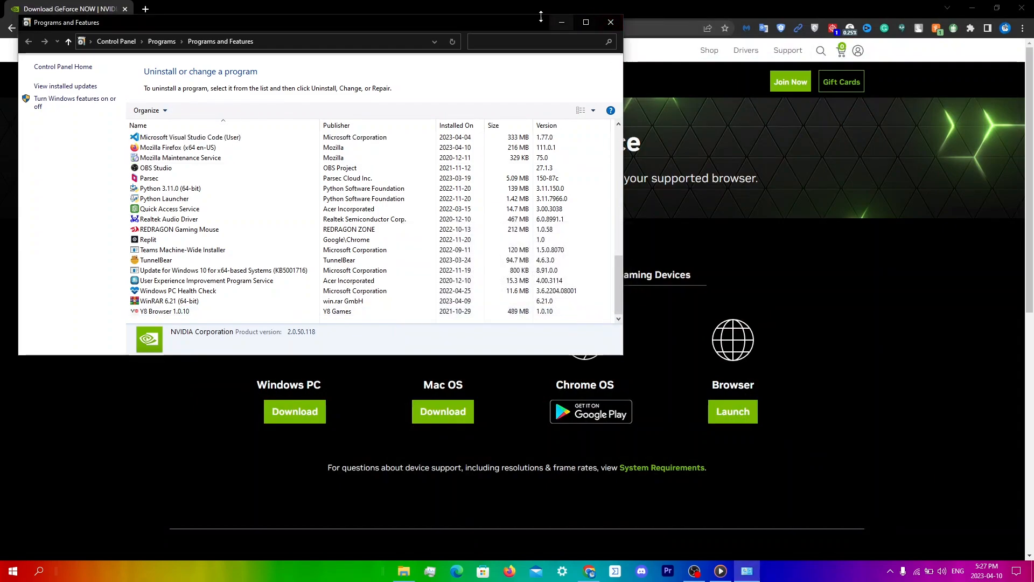
Download the GeForce NOW Windows PC installer from NVIDIA's page and run the downloaded exe.
{"action": "left_click", "coordinate": [610, 22]}
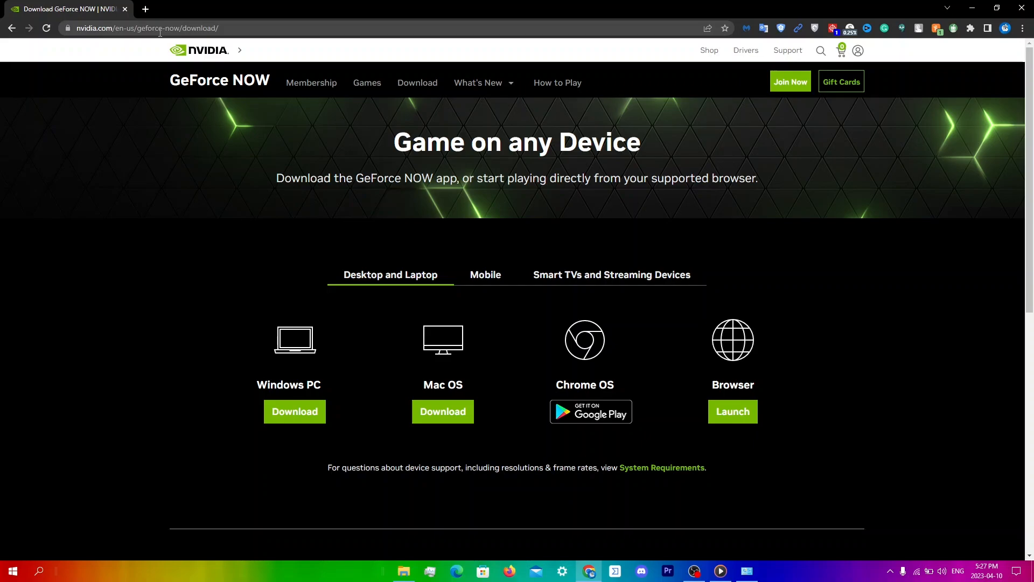
{"action": "mouse_move", "coordinate": [107, 79]}
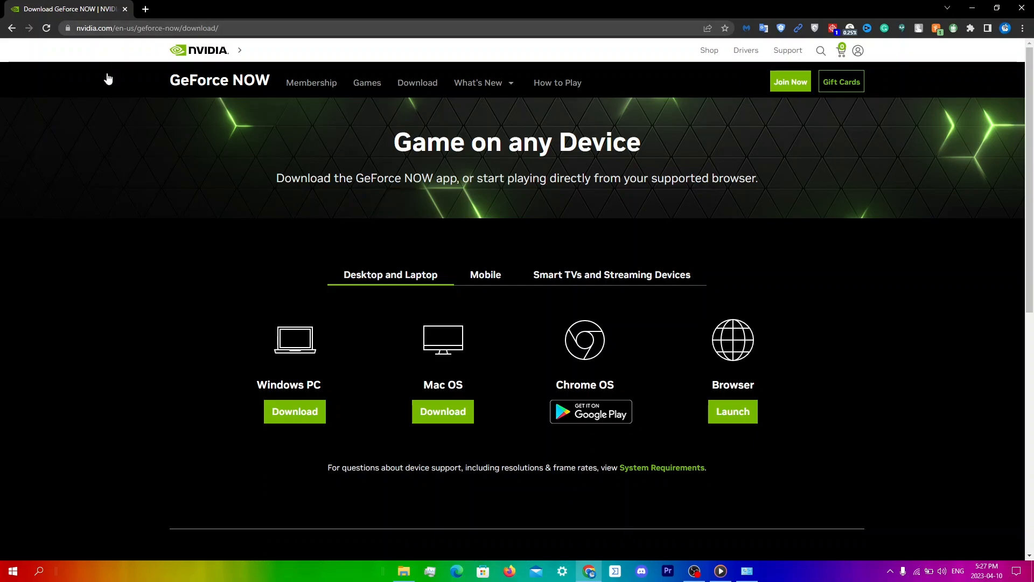
{"action": "mouse_move", "coordinate": [276, 401]}
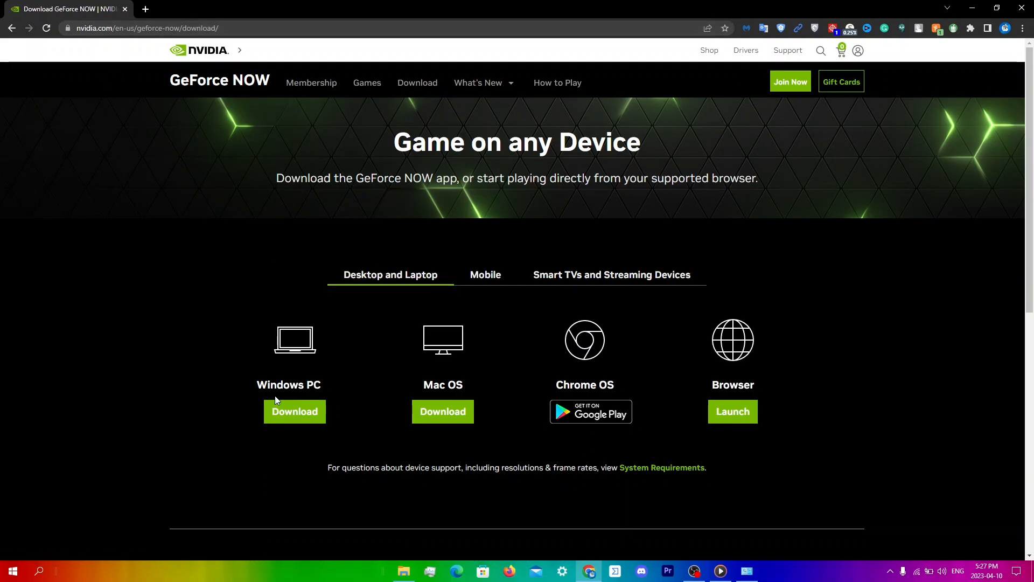
{"action": "mouse_move", "coordinate": [296, 410]}
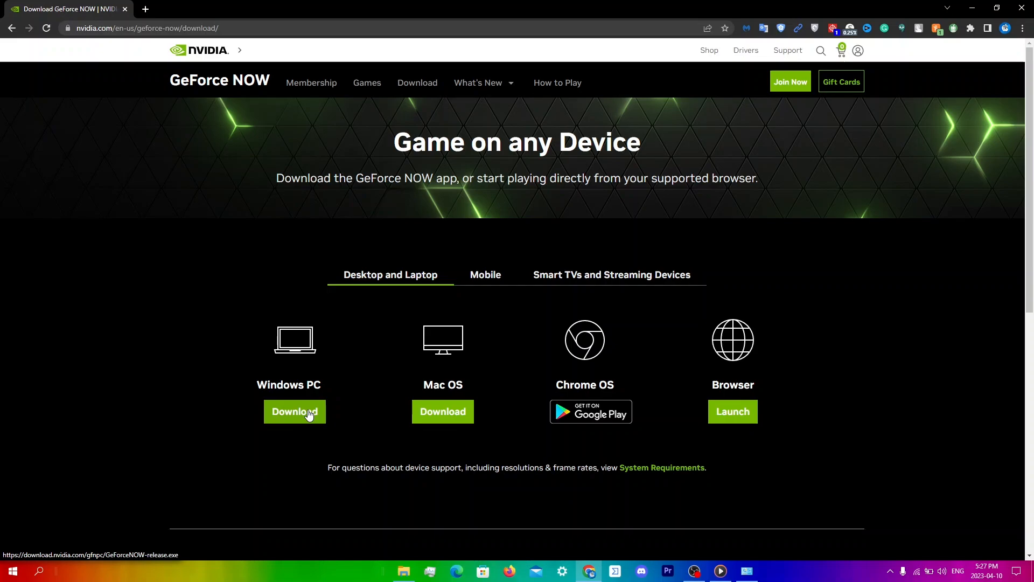
{"action": "left_click", "coordinate": [295, 410]}
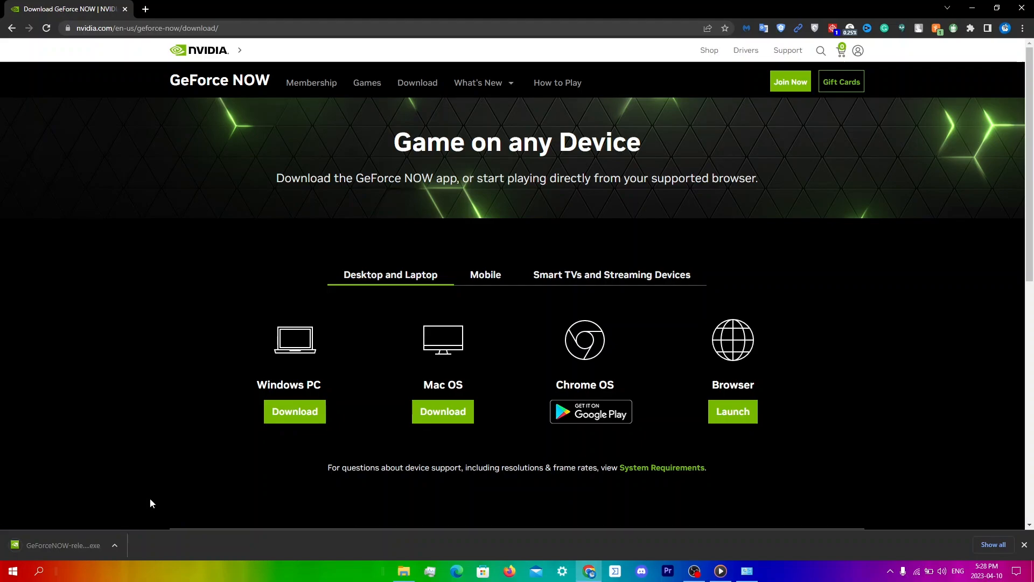
{"action": "mouse_move", "coordinate": [143, 460]}
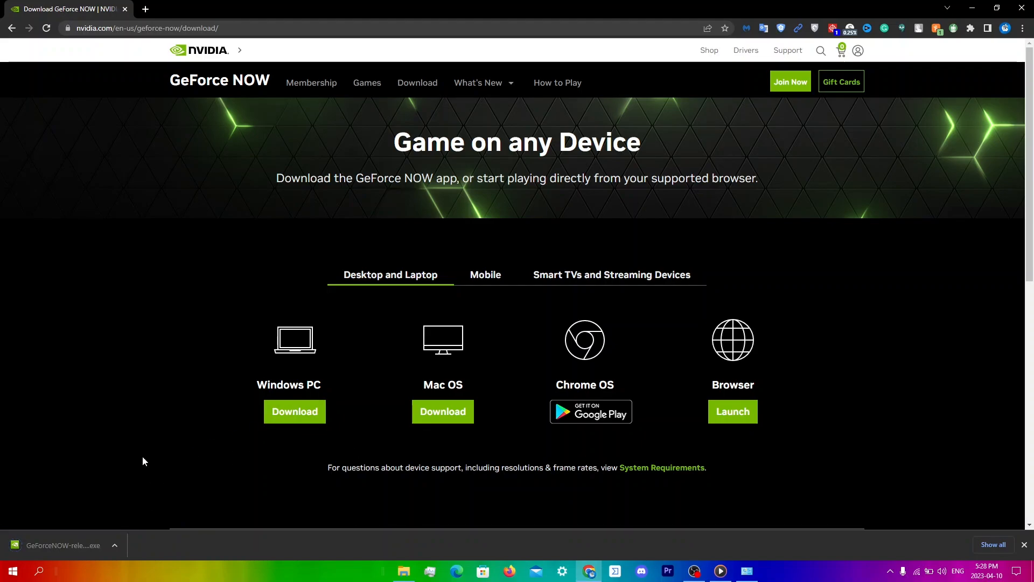
{"action": "left_click", "coordinate": [62, 545]}
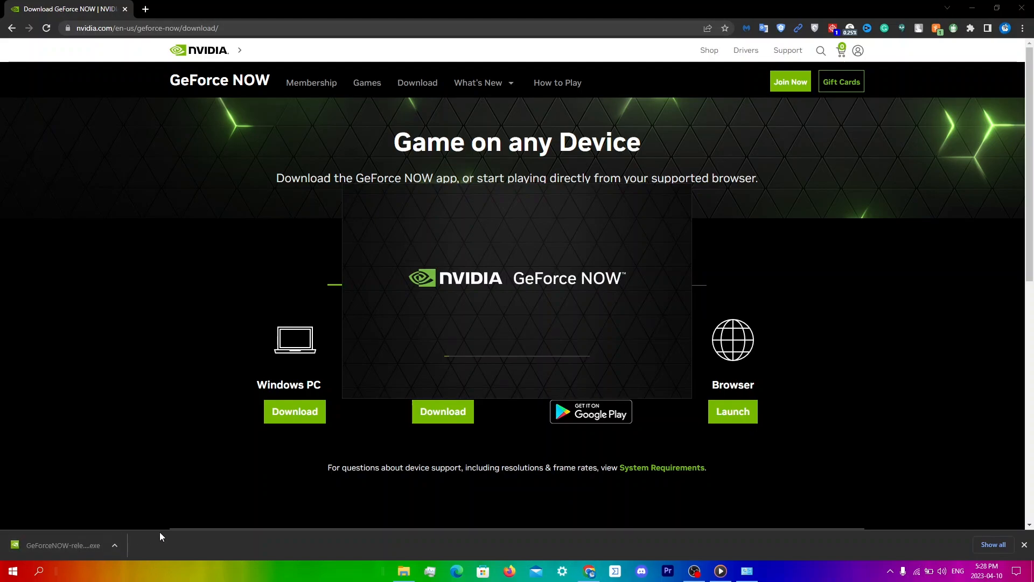
{"action": "mouse_move", "coordinate": [515, 232]}
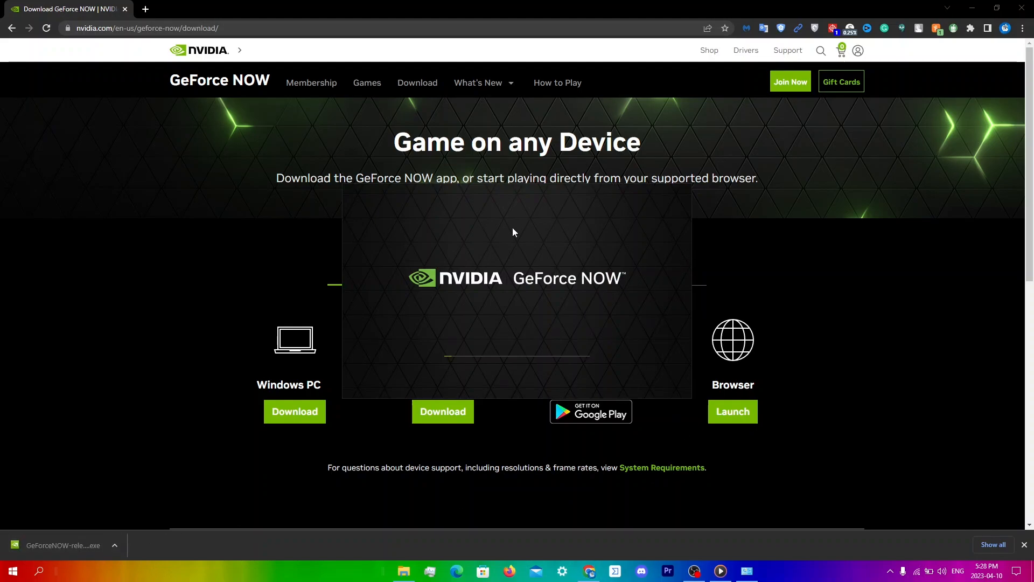
{"action": "mouse_move", "coordinate": [489, 366]}
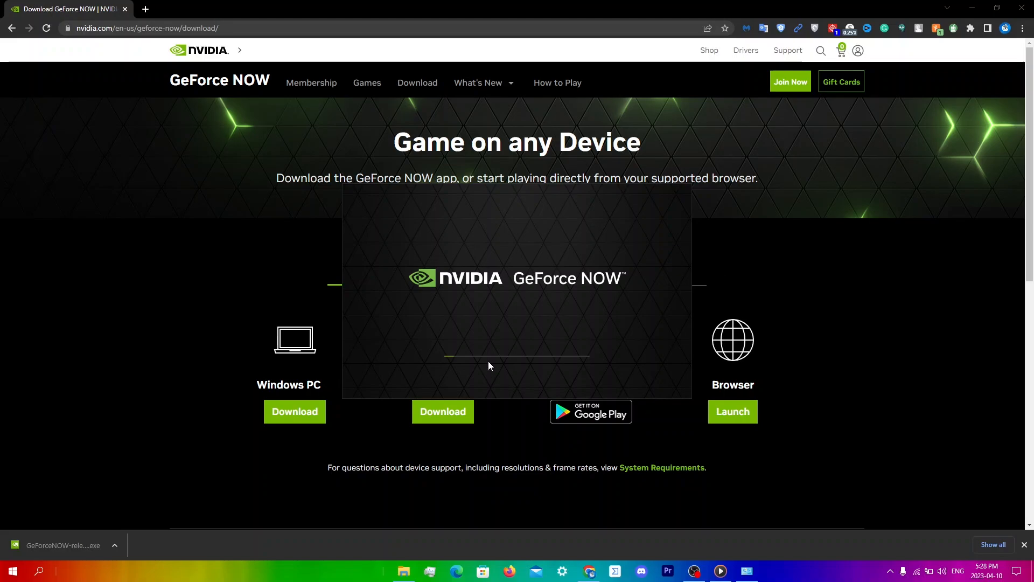
Let the installer finish, dismiss the search tip in the launched app, and close the GeForce NOW window.
{"action": "left_click", "coordinate": [1023, 545]}
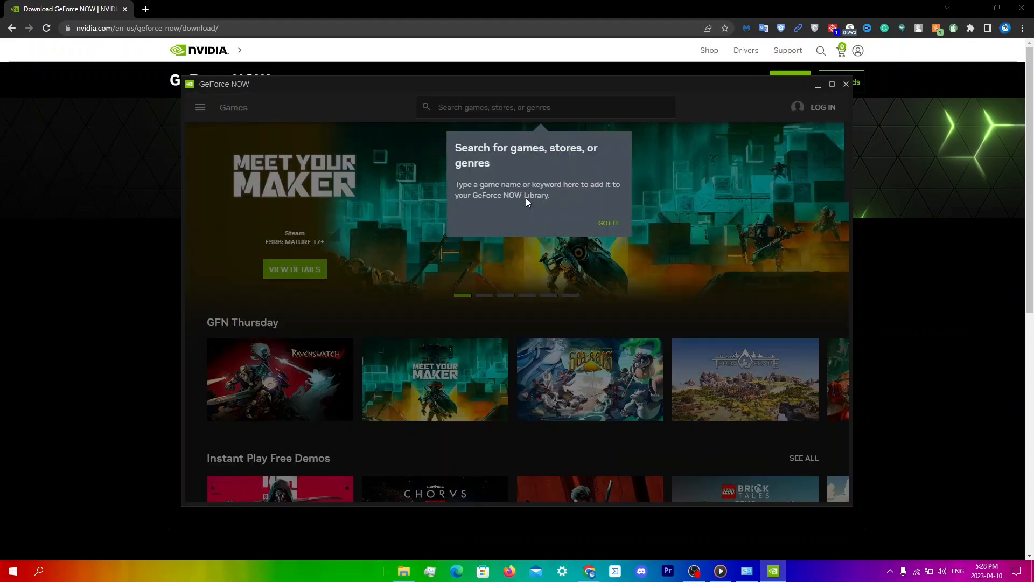
{"action": "left_click", "coordinate": [608, 223]}
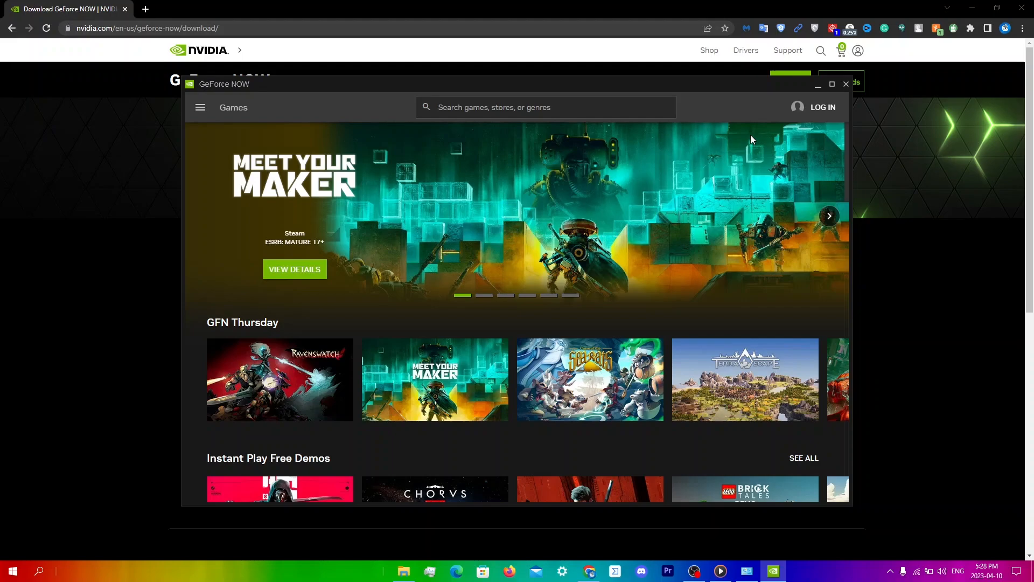
{"action": "left_click", "coordinate": [831, 84]}
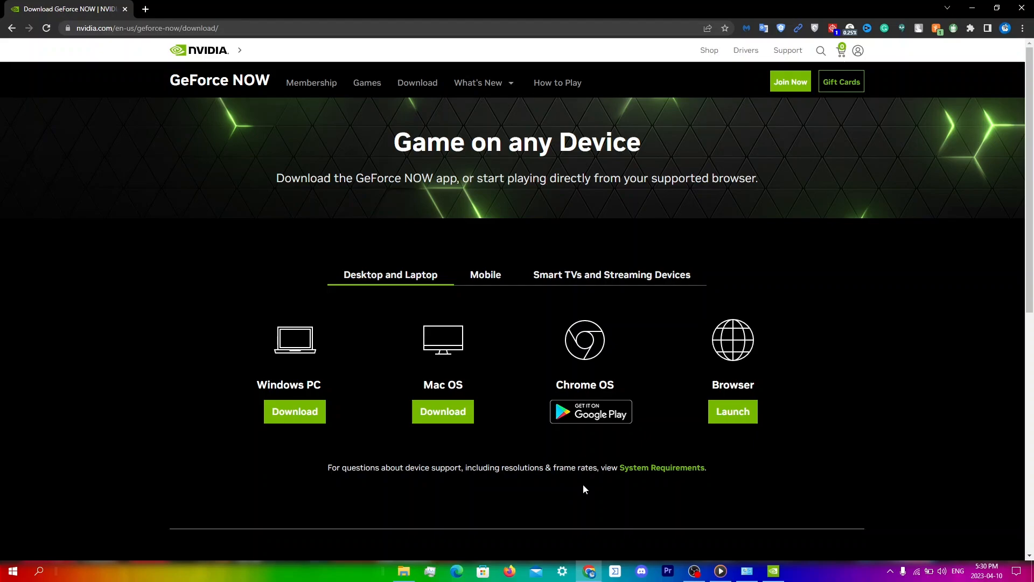
{"action": "mouse_move", "coordinate": [1012, 26]}
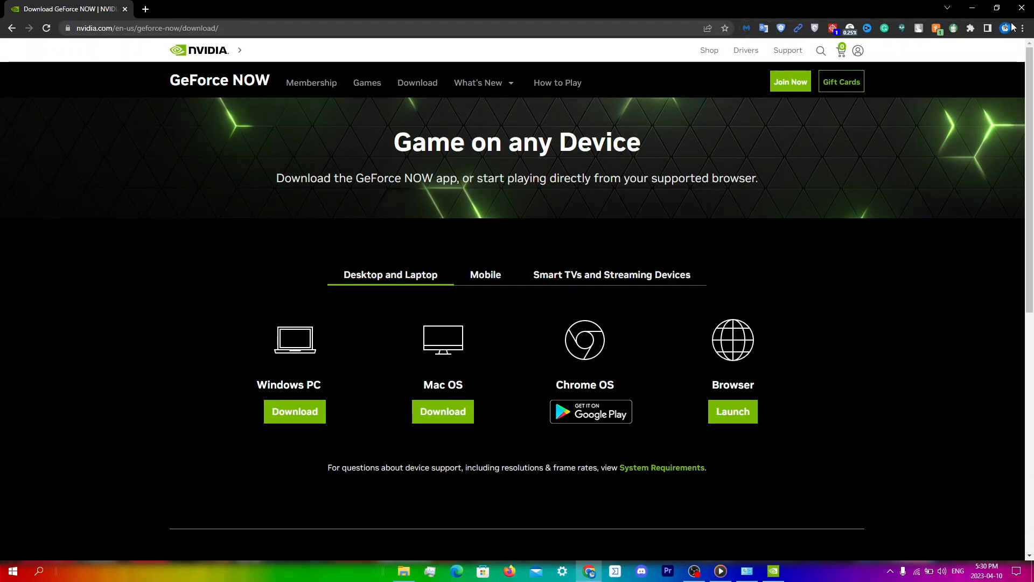
Go to Chrome Settings > Privacy and security and open the Clear browsing data options.
{"action": "left_click", "coordinate": [1021, 28]}
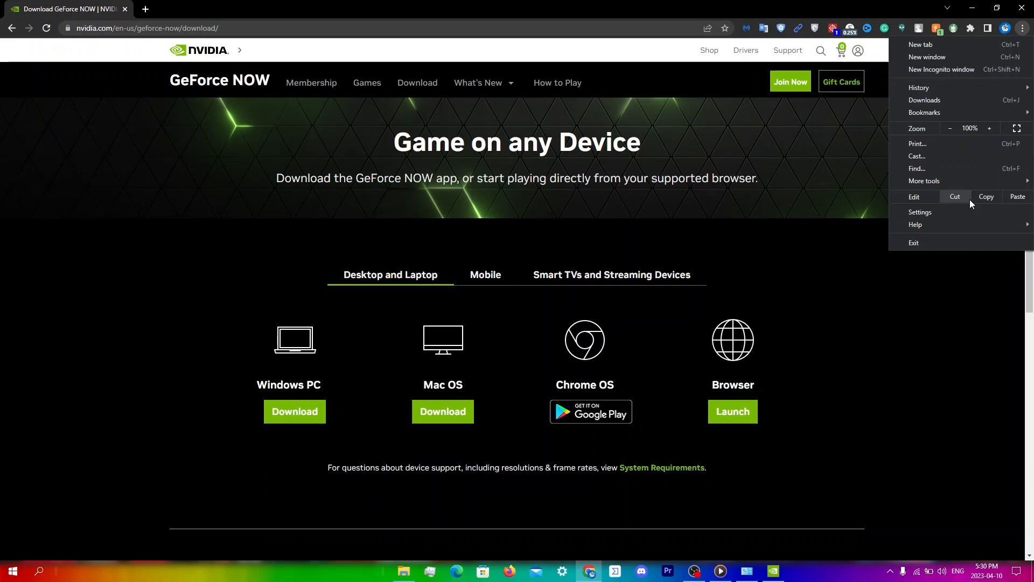
{"action": "left_click", "coordinate": [919, 212]}
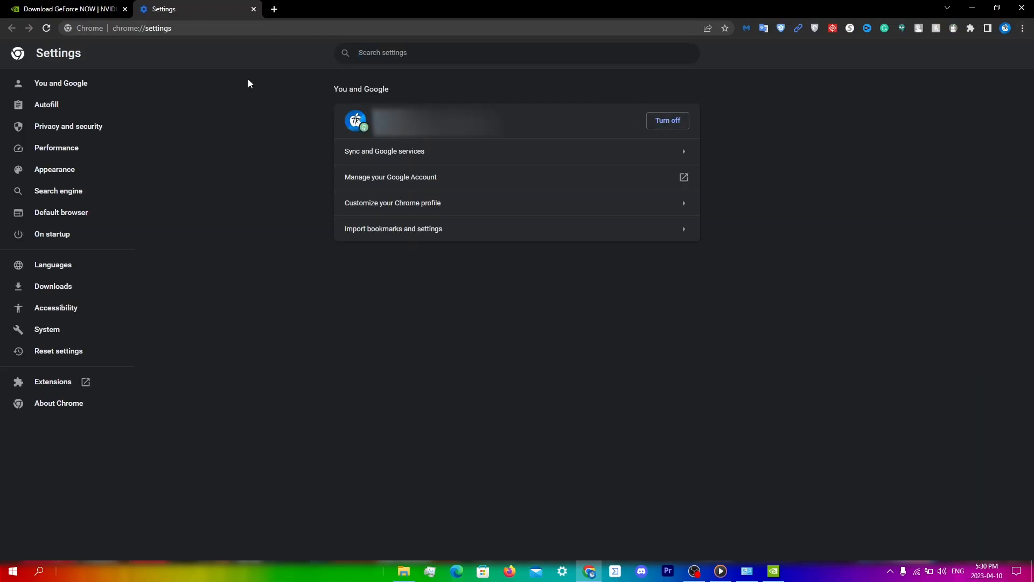
{"action": "left_click", "coordinate": [68, 126]}
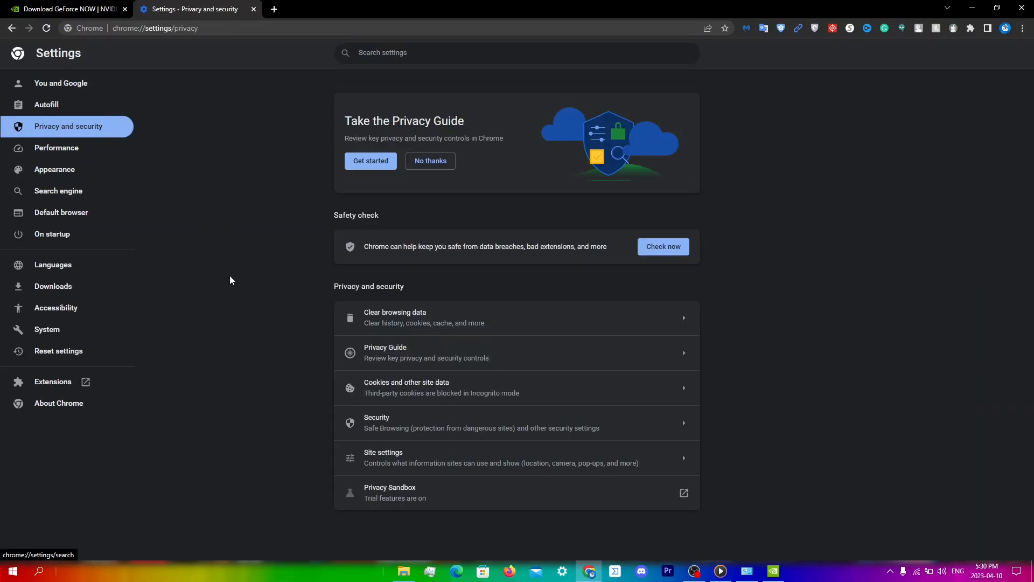
{"action": "mouse_move", "coordinate": [369, 316]}
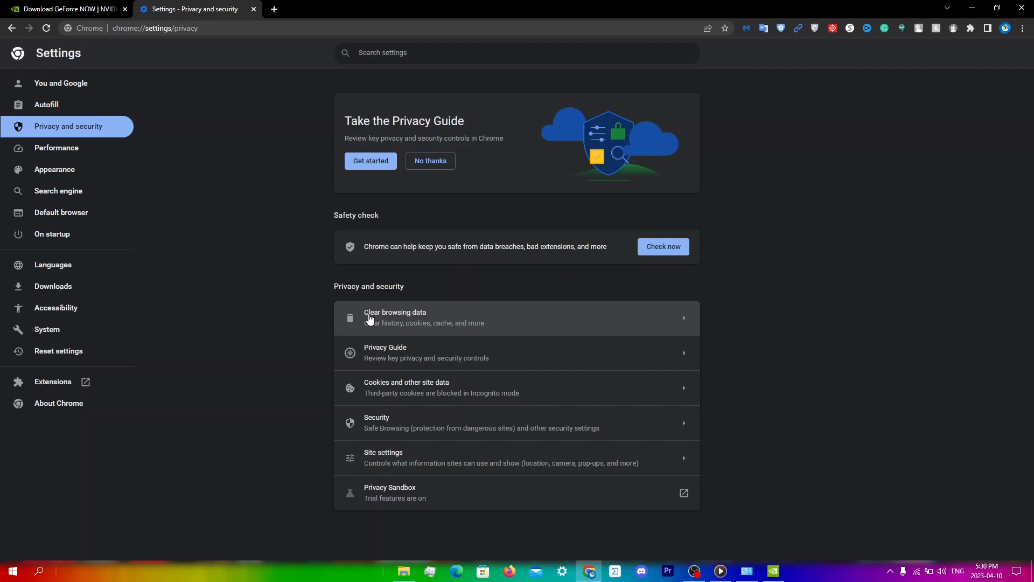
{"action": "left_click", "coordinate": [395, 317]}
{"action": "type", "text": "o"}
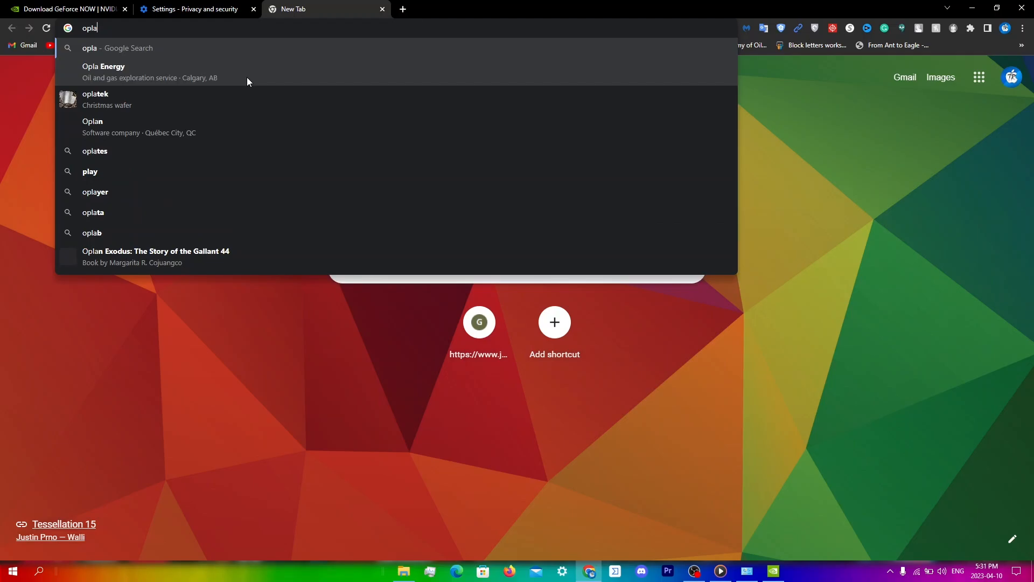
Load play.geforcenow.com from the address bar to open the GeForce NOW web player.
{"action": "type", "text": "play.geforcenow.com"}
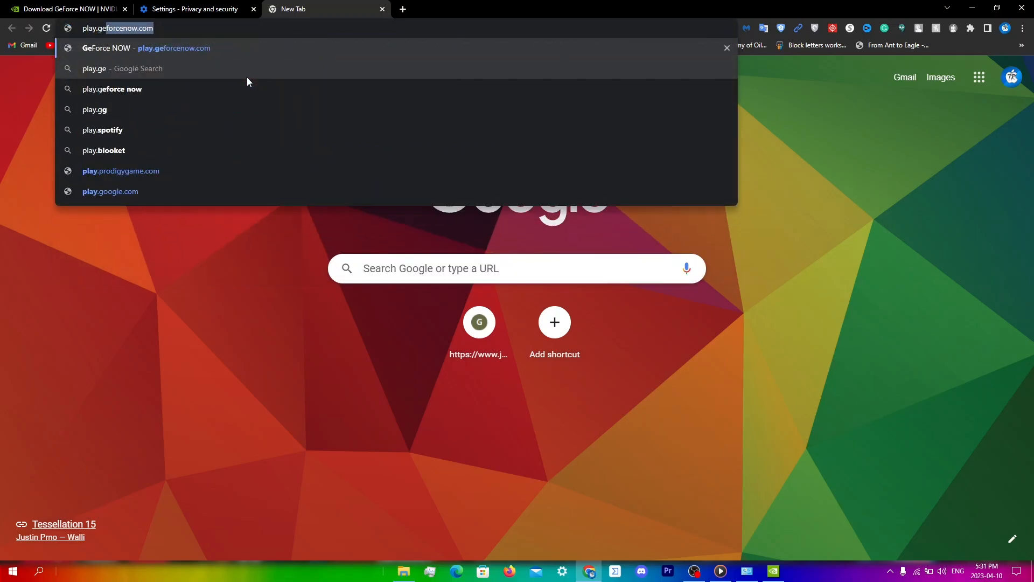
{"action": "left_click", "coordinate": [173, 47]}
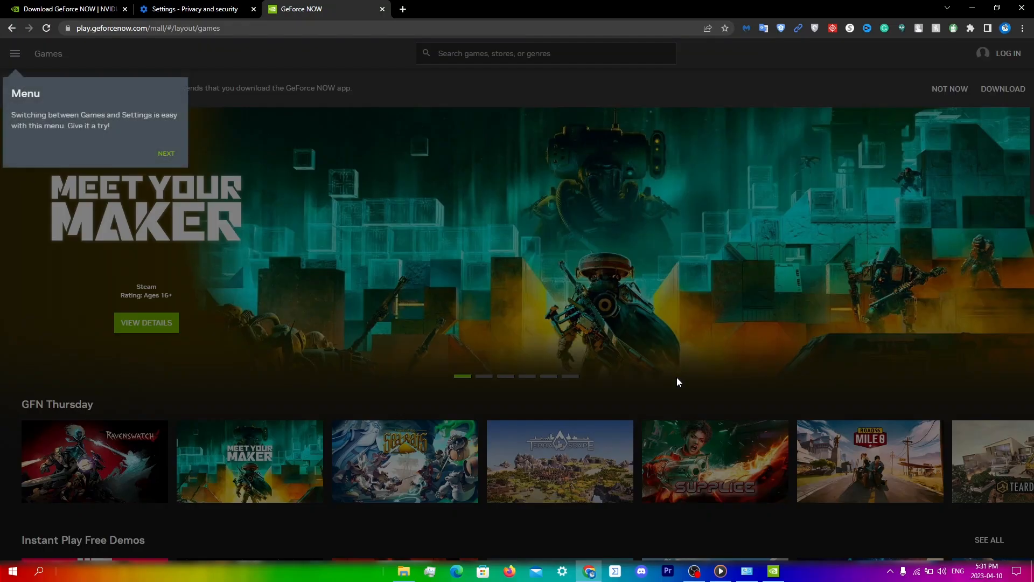
{"action": "mouse_move", "coordinate": [683, 384]}
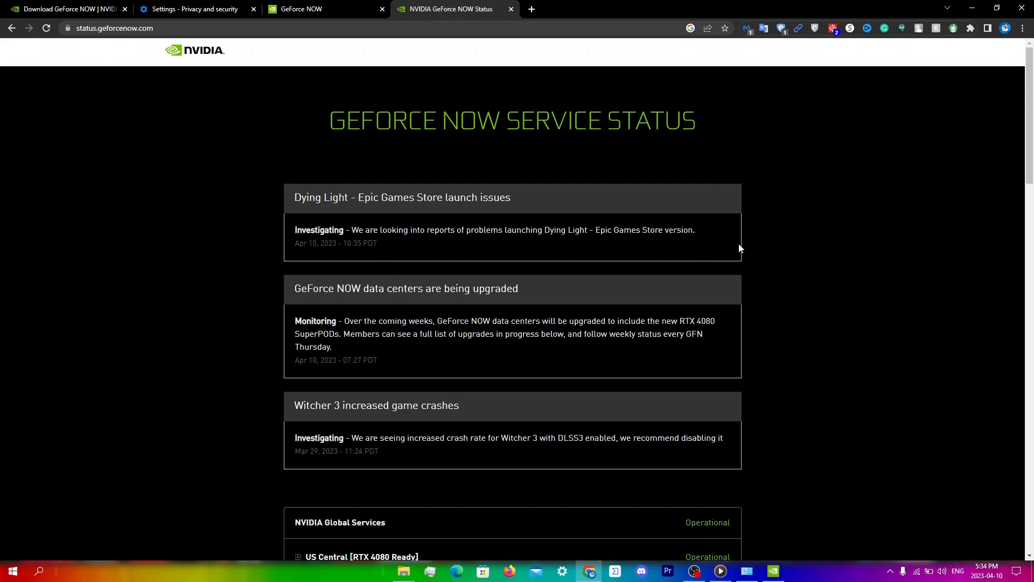
{"action": "mouse_move", "coordinate": [92, 17]}
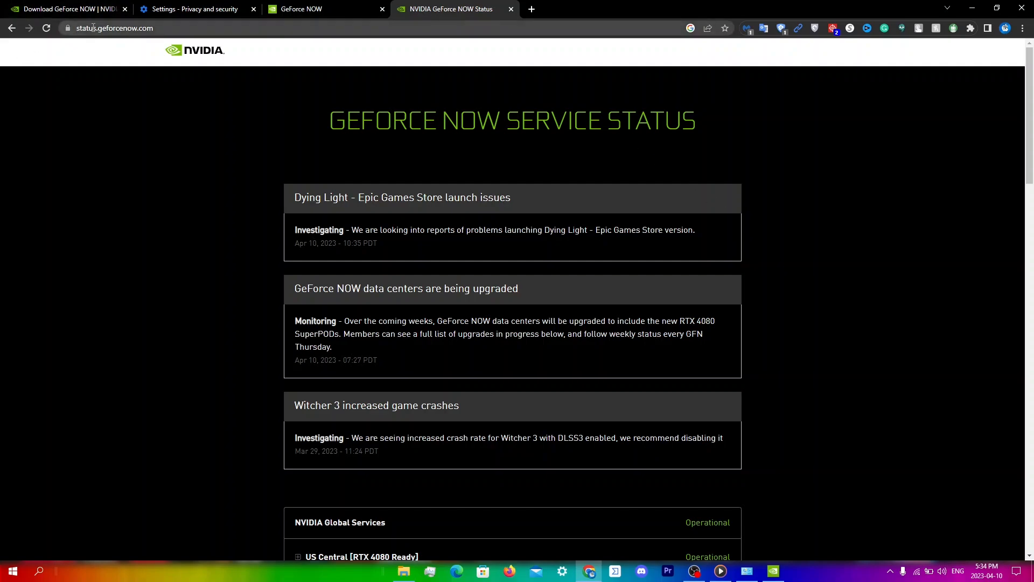
{"action": "mouse_move", "coordinate": [358, 242]}
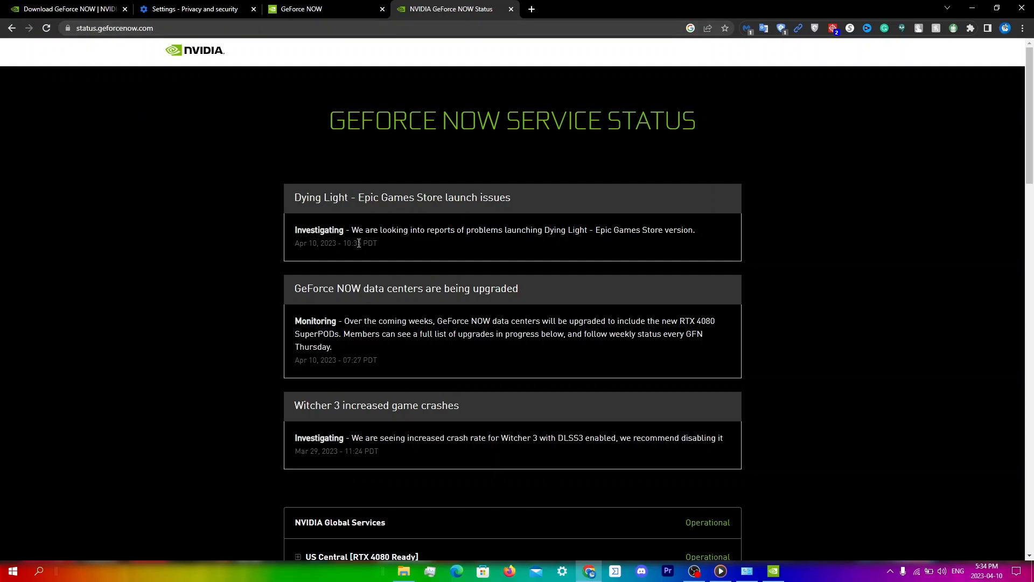
{"action": "mouse_move", "coordinate": [380, 226]}
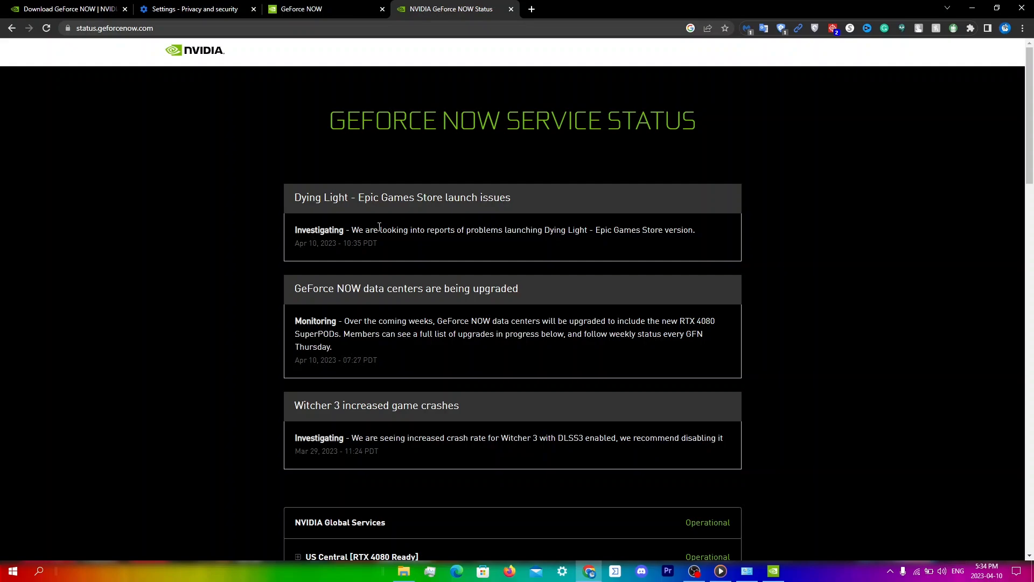
{"action": "mouse_move", "coordinate": [512, 409]}
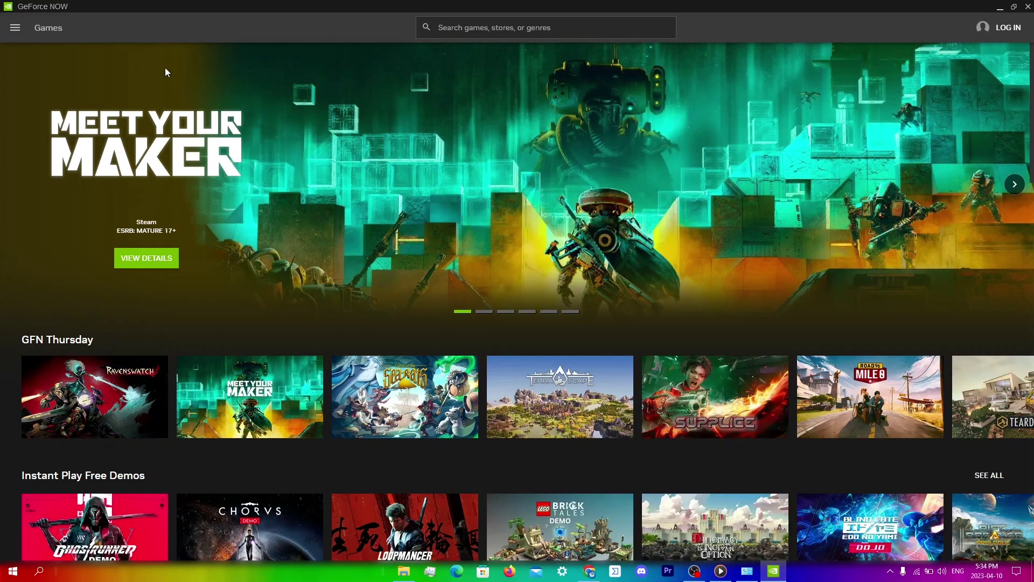
Open GeForce NOW Settings, log in to the account, and expand the Server Location dropdown.
{"action": "left_click", "coordinate": [14, 27]}
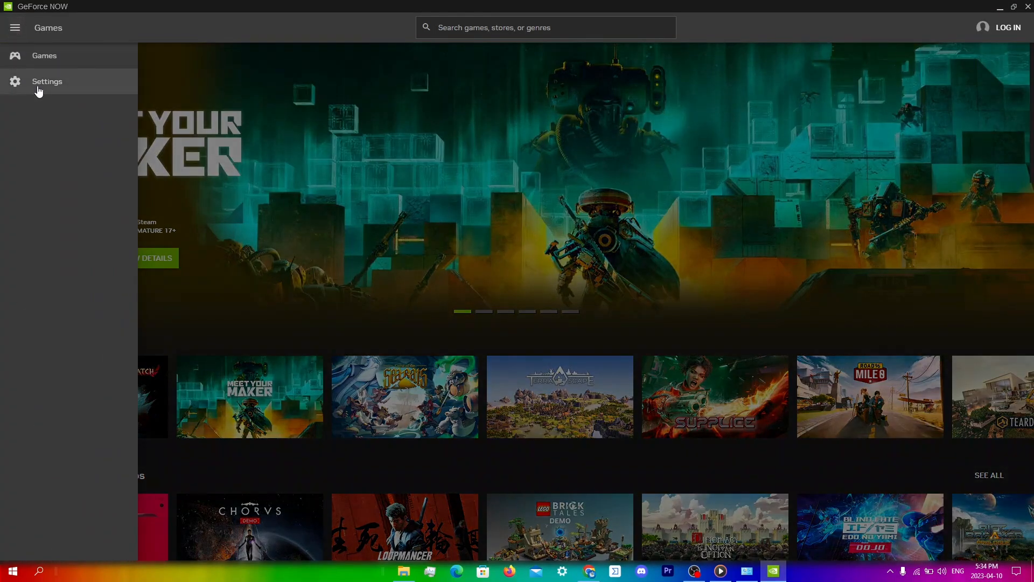
{"action": "left_click", "coordinate": [47, 81]}
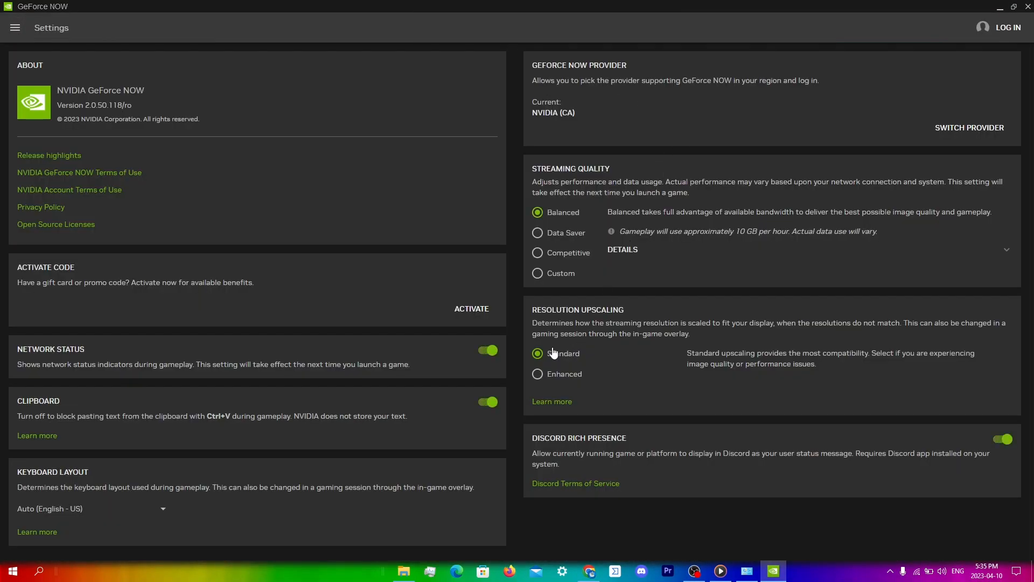
{"action": "mouse_move", "coordinate": [1000, 31]}
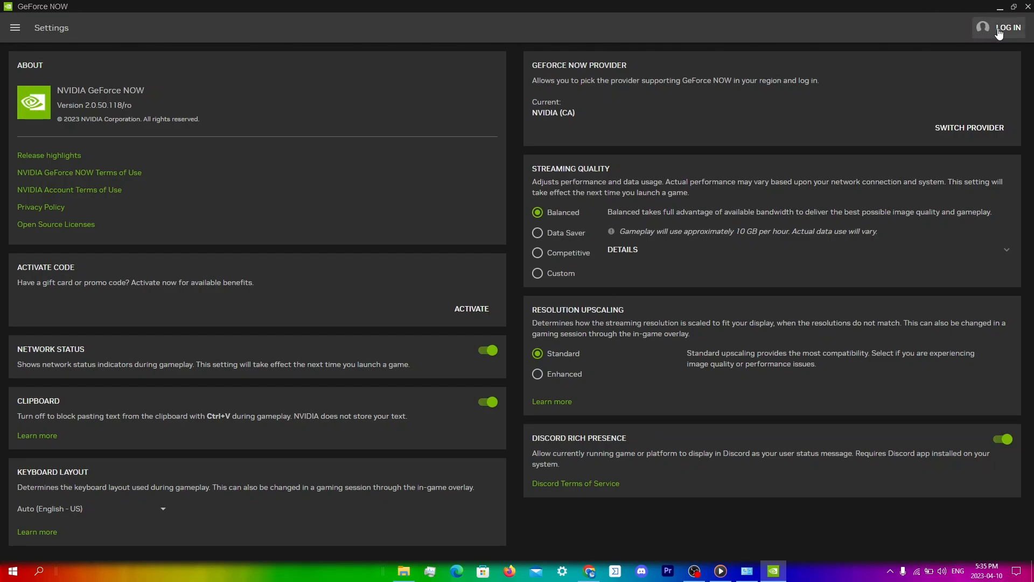
{"action": "left_click", "coordinate": [1007, 27]}
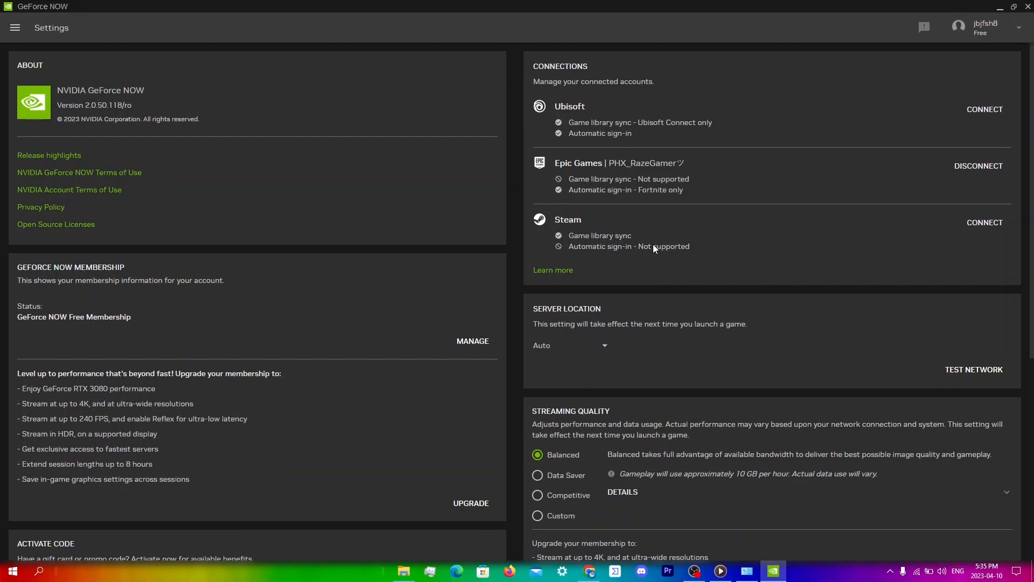
{"action": "mouse_move", "coordinate": [623, 319]}
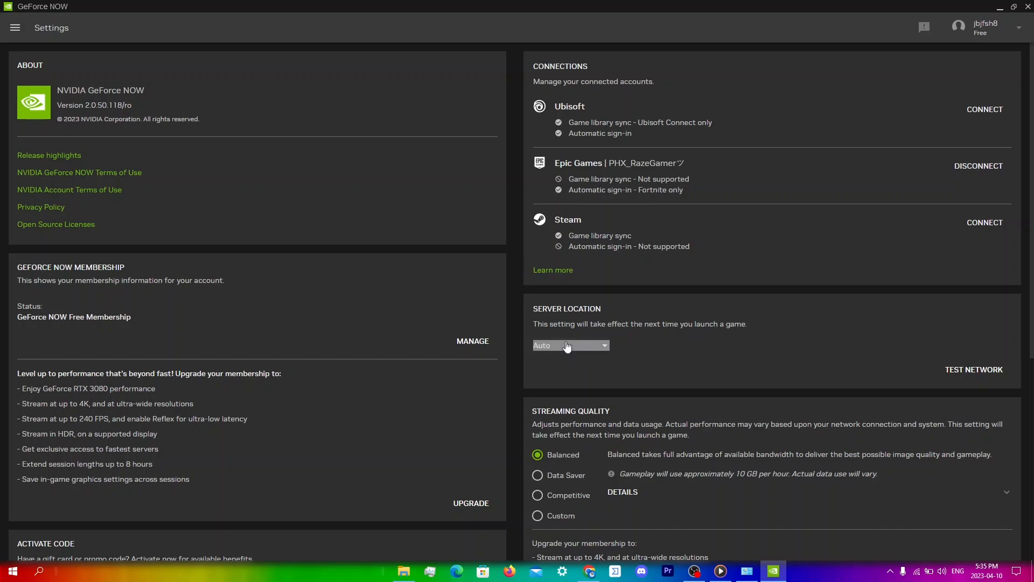
{"action": "left_click", "coordinate": [569, 344]}
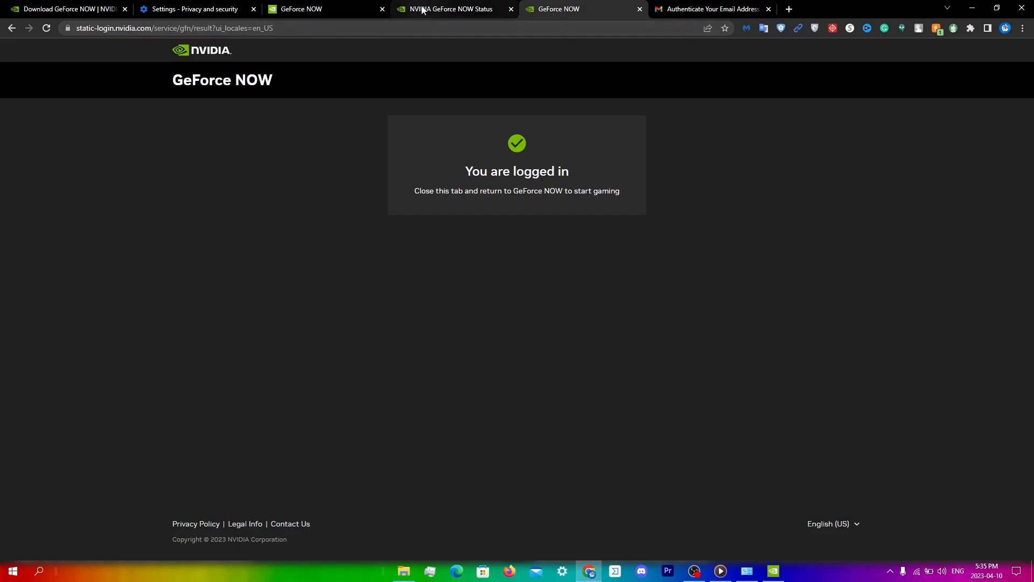
On the GeForce NOW Status page, expand the US East and US Central regions to view each server's state.
{"action": "left_click", "coordinate": [448, 8]}
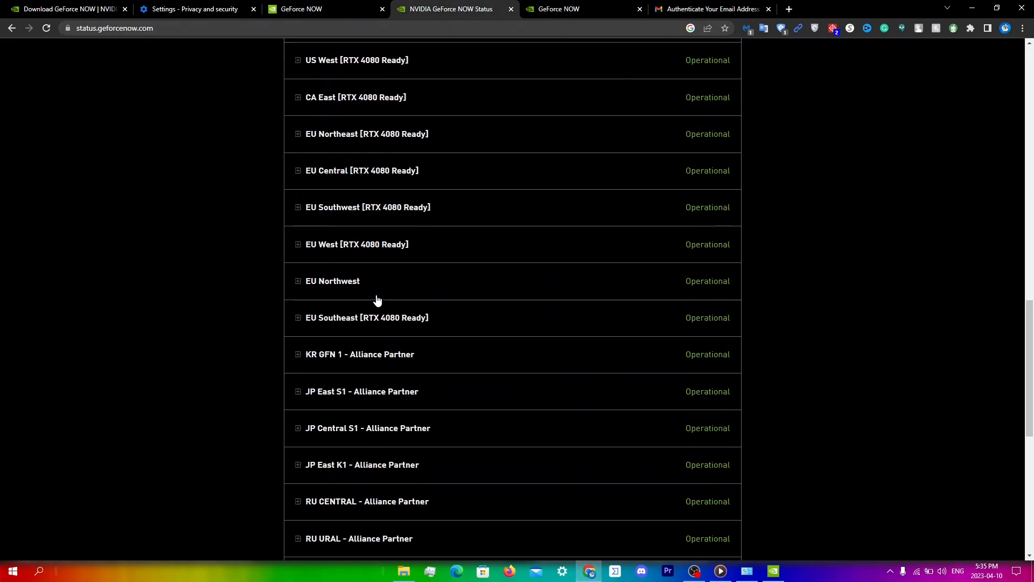
{"action": "scroll", "scroll_direction": "up", "scroll_amount": 3}
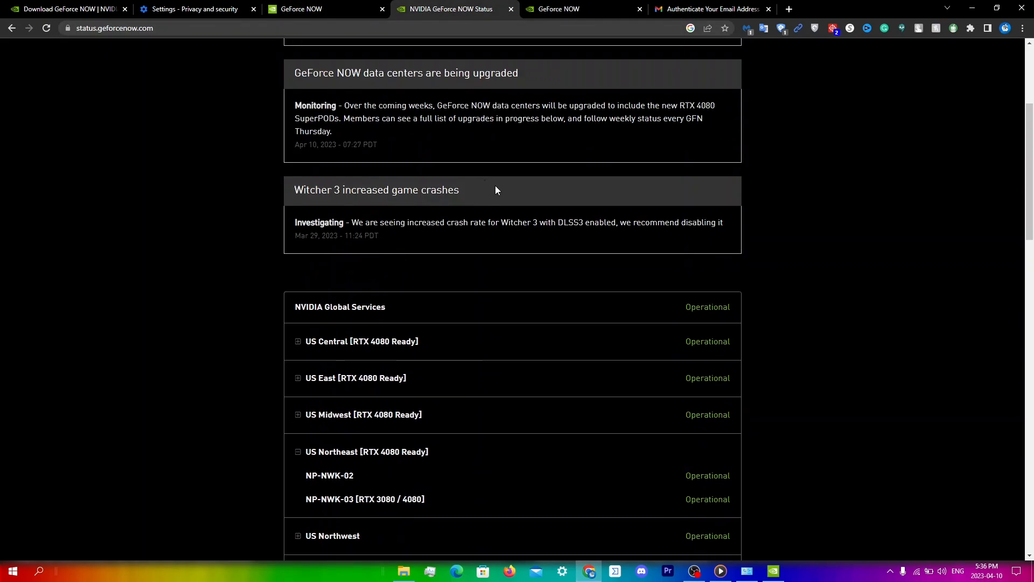
{"action": "scroll", "scroll_direction": "down", "scroll_amount": 3}
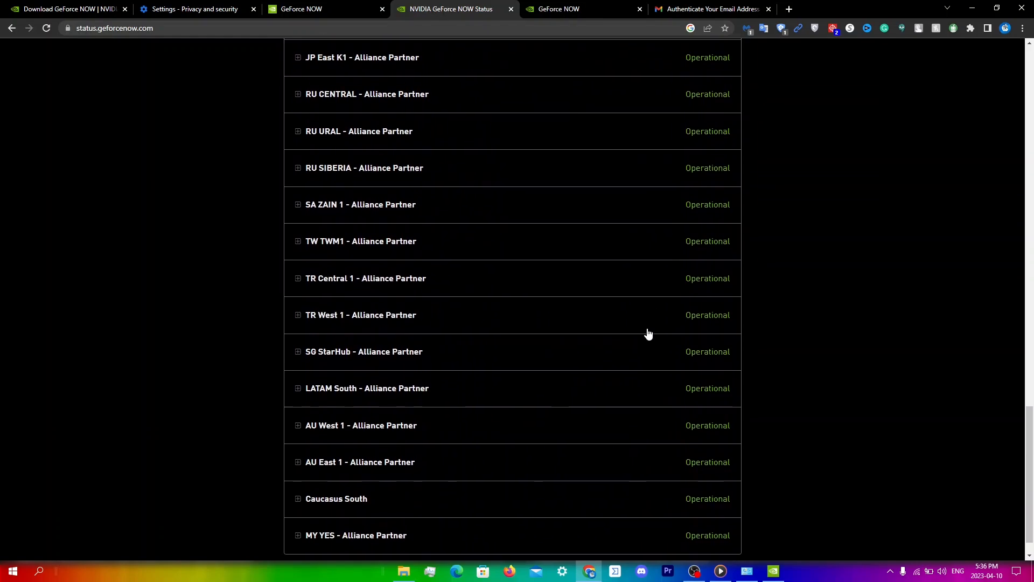
{"action": "scroll", "scroll_direction": "up", "scroll_amount": 3}
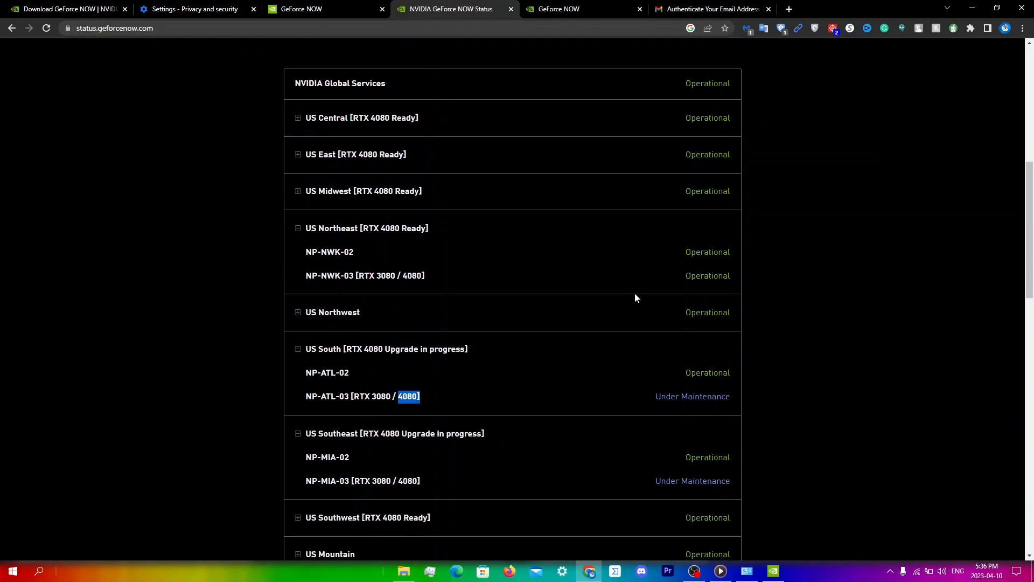
{"action": "mouse_move", "coordinate": [557, 207]}
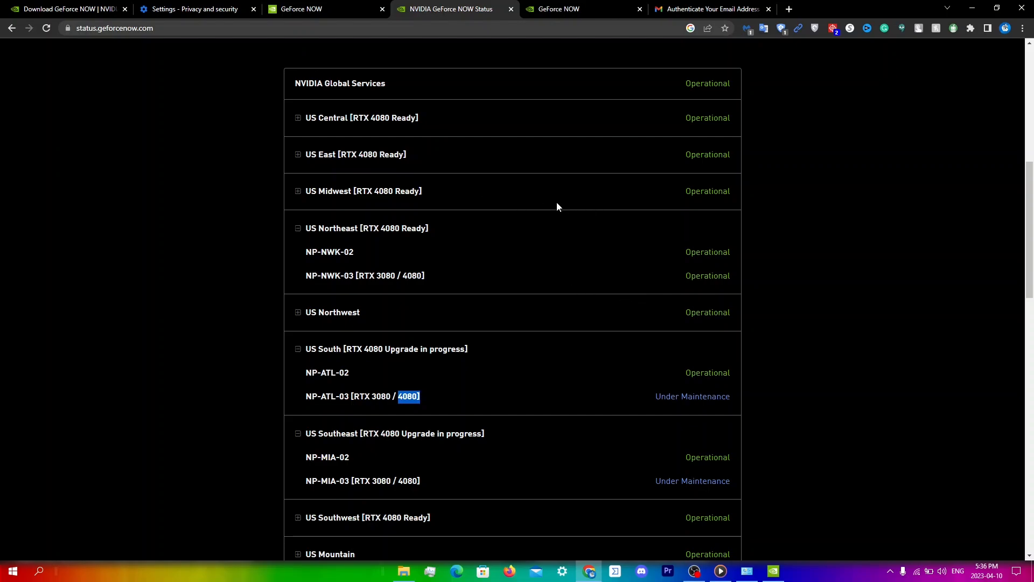
{"action": "left_click", "coordinate": [297, 154]}
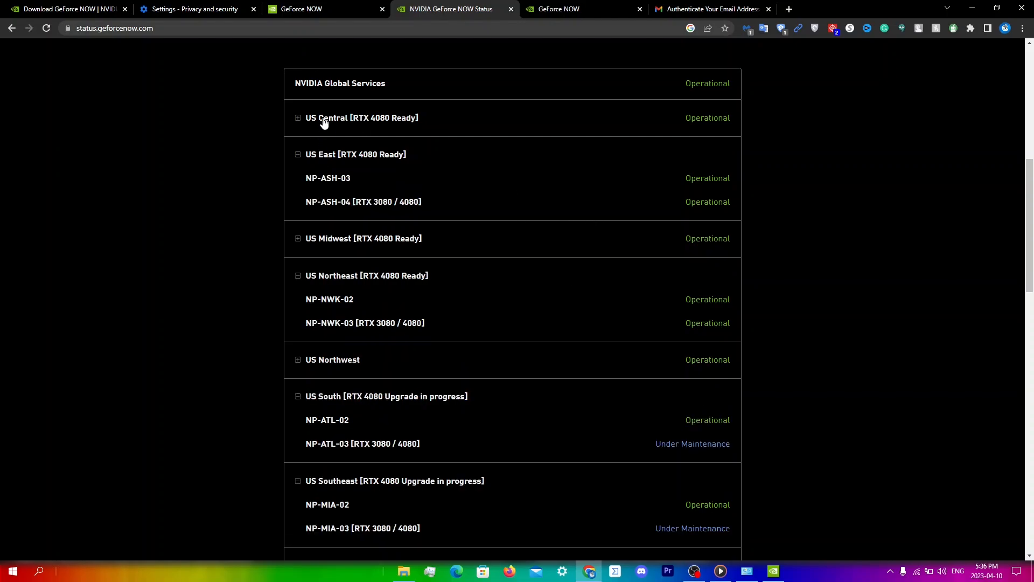
{"action": "left_click", "coordinate": [298, 117]}
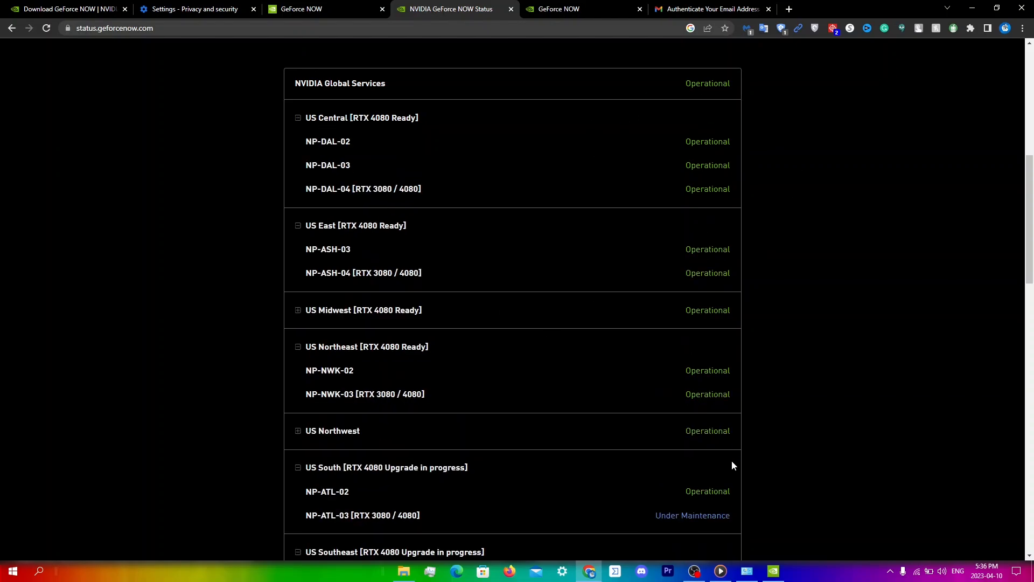
{"action": "left_click", "coordinate": [774, 570]}
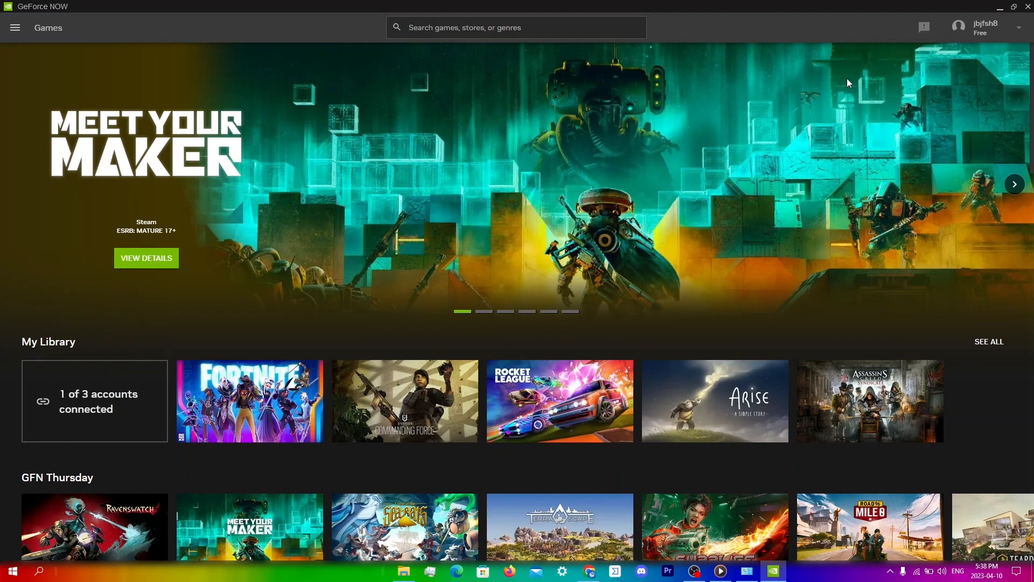
{"action": "mouse_move", "coordinate": [915, 32]}
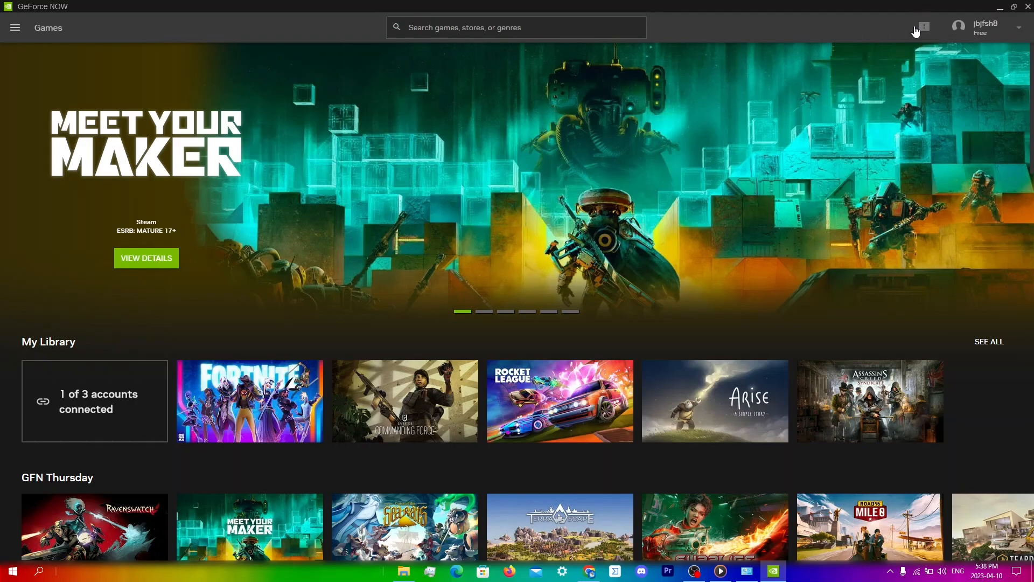
Open the Send Feedback form from the feedback icon beside the account name.
{"action": "left_click", "coordinate": [919, 27]}
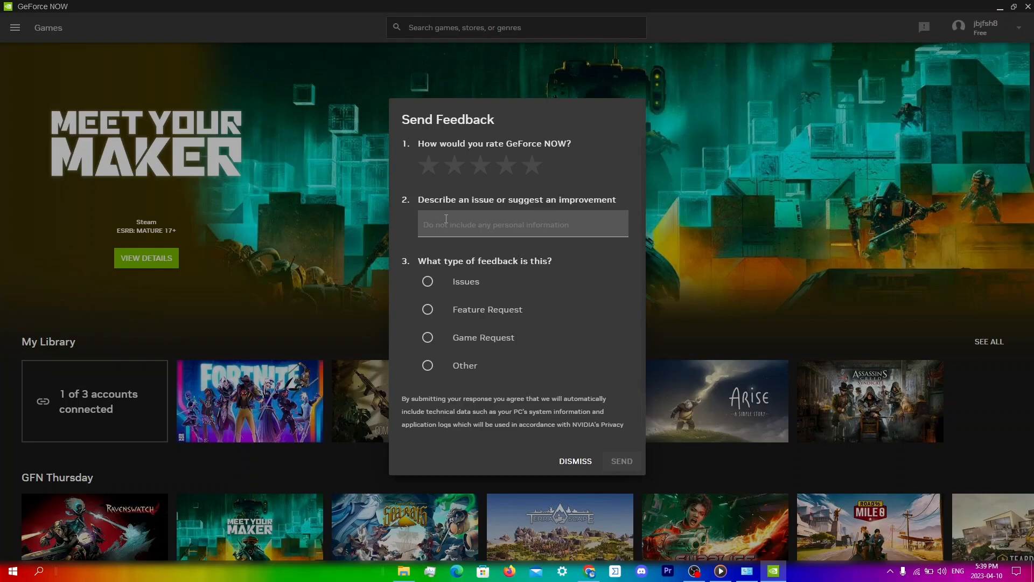
{"action": "mouse_move", "coordinate": [531, 471]}
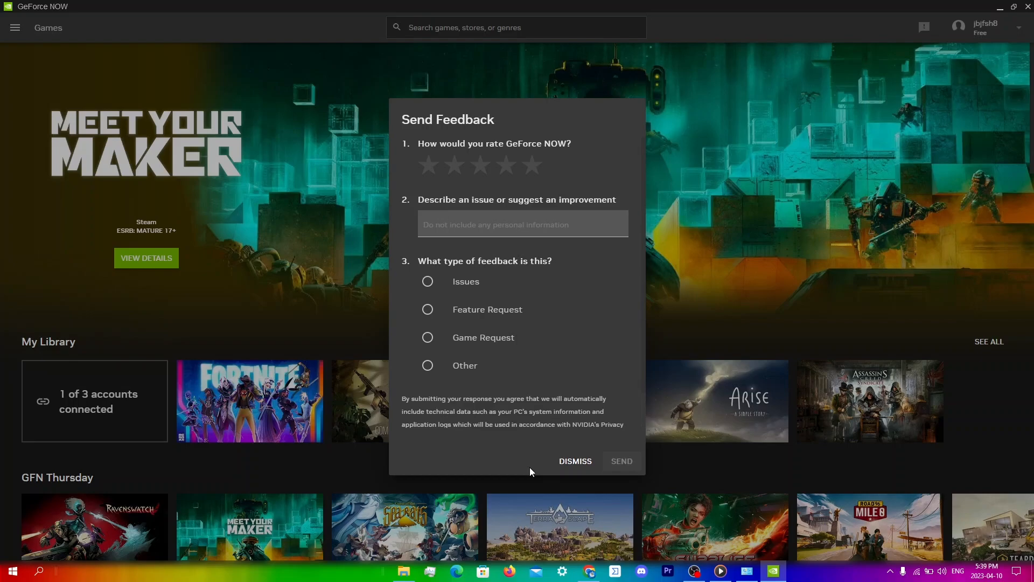